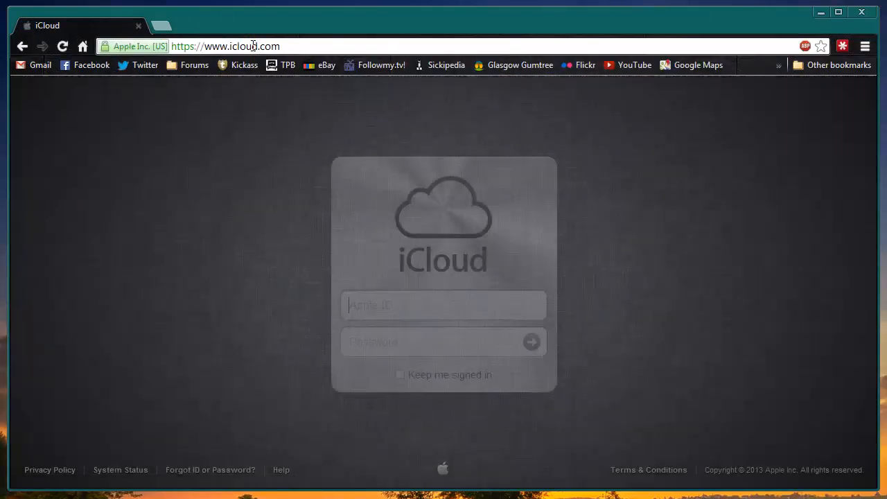
Step: Load google.com/contacts in a new tab, then switch back to the iCloud tab
left_click(159, 25)
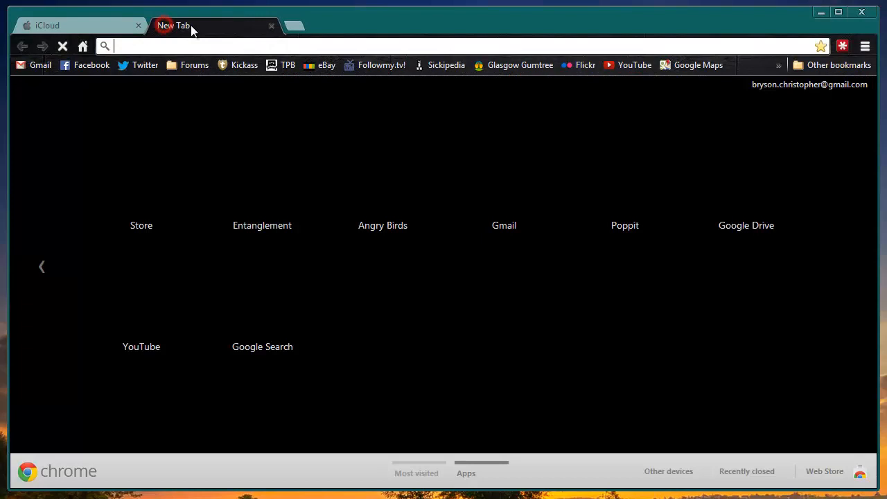
type("google.com")
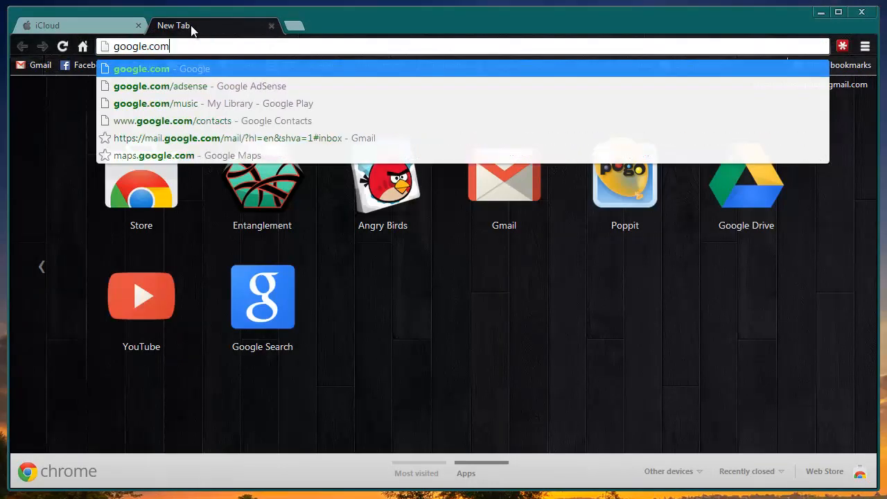
left_click(217, 121)
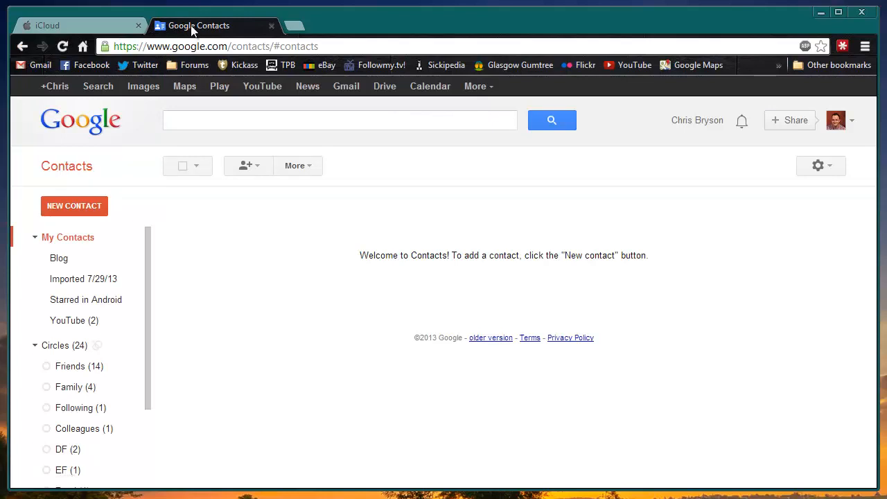
mouse_move(679, 287)
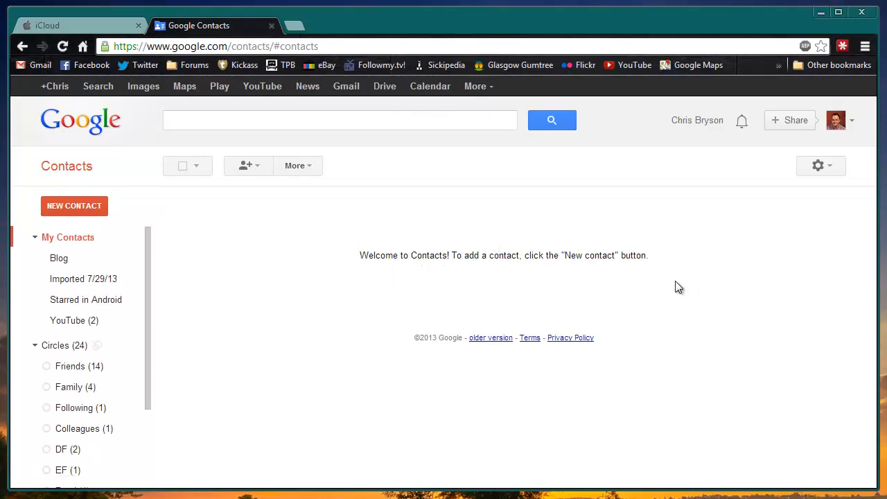
mouse_move(184, 86)
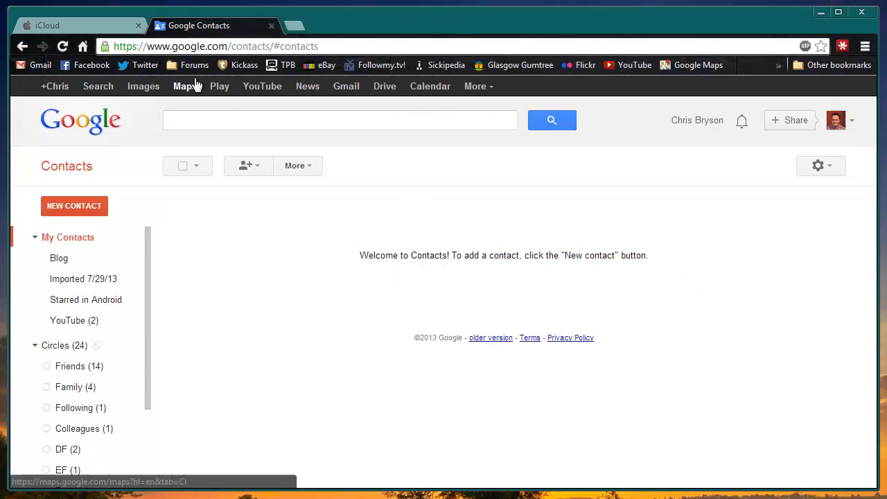
mouse_move(67, 237)
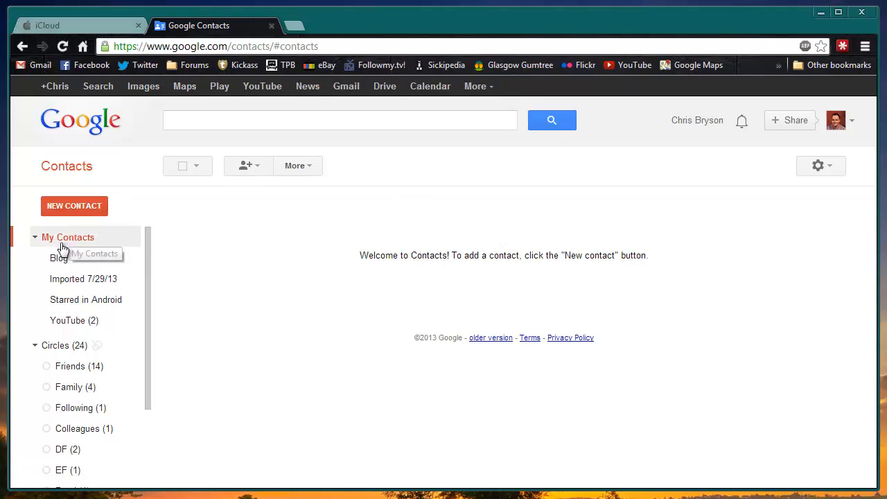
left_click(47, 25)
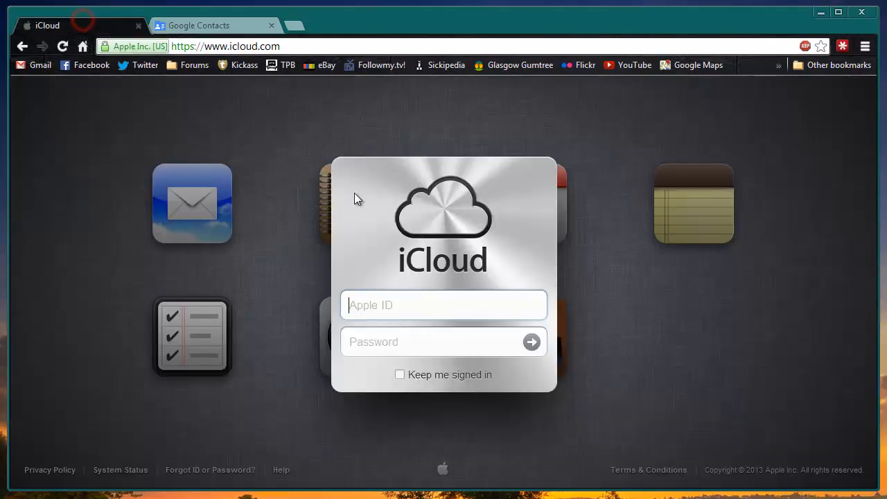
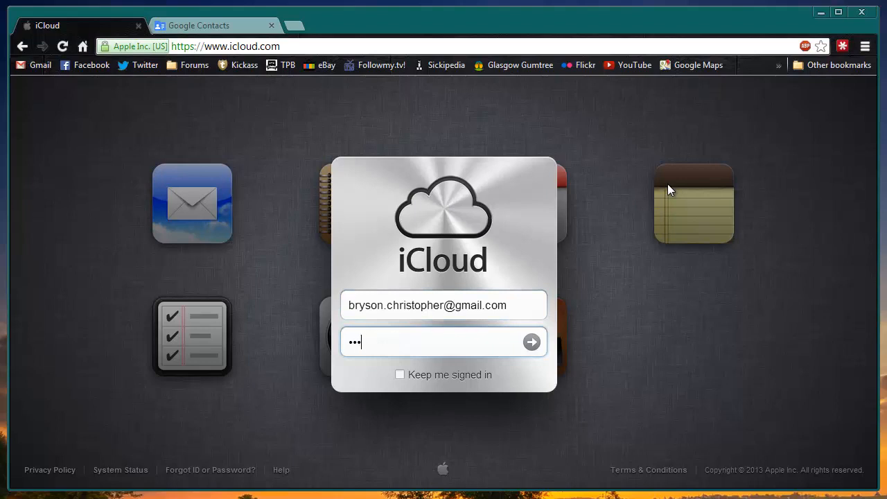
type("password")
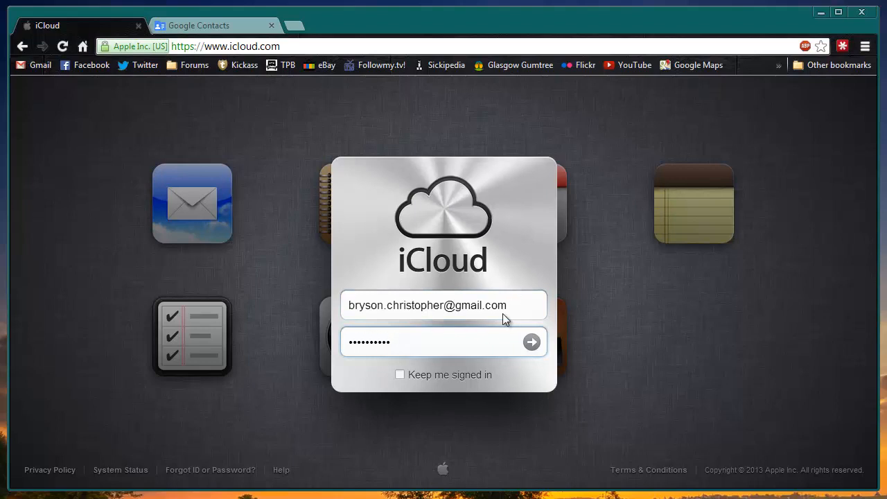
left_click(532, 341)
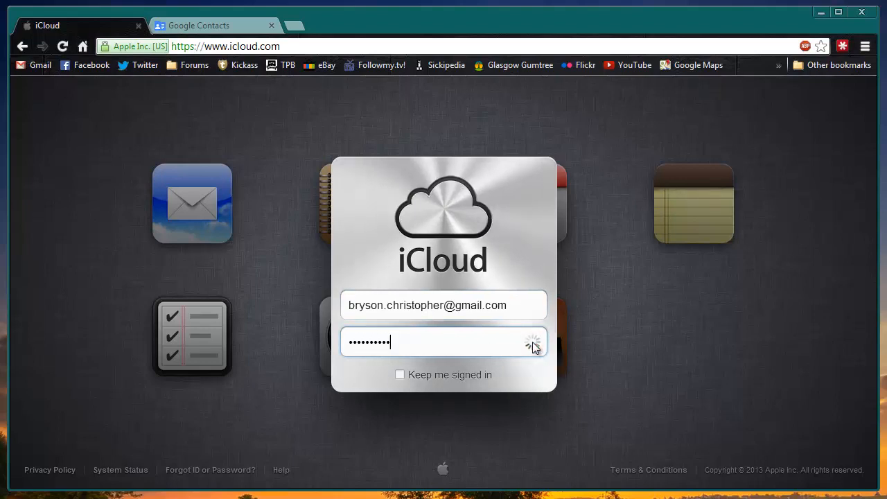
left_click(532, 341)
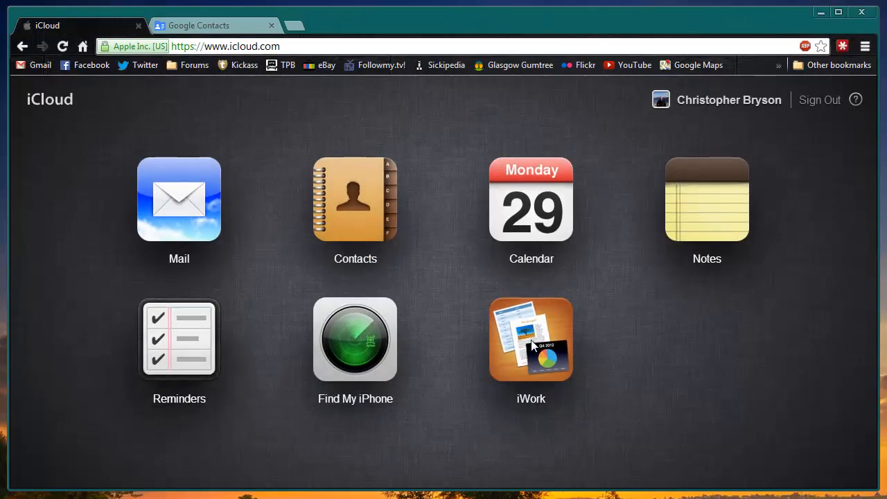
Step: Enter iCloud Contacts and show the All Contacts overview of 85 contacts
left_click(355, 200)
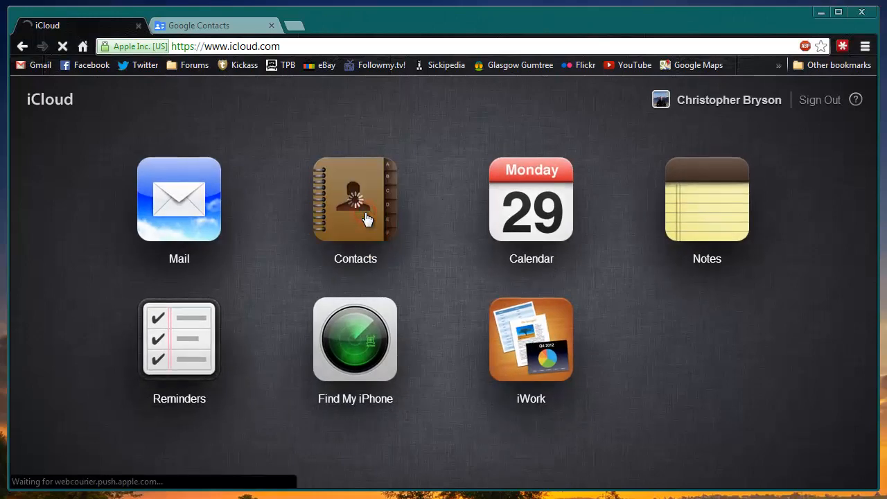
left_click(355, 200)
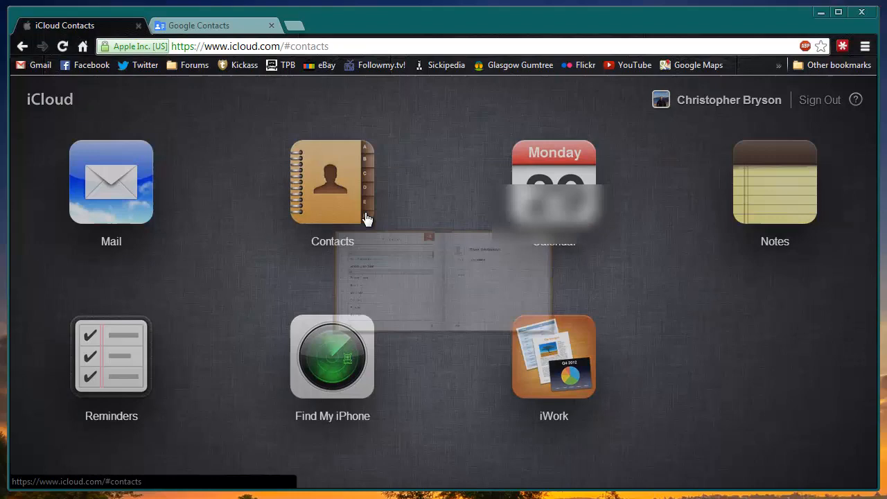
left_click(333, 182)
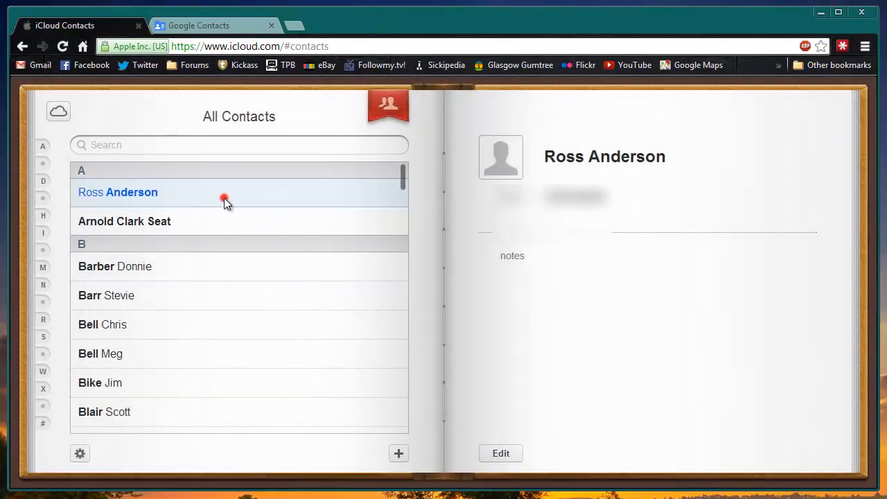
right_click(225, 199)
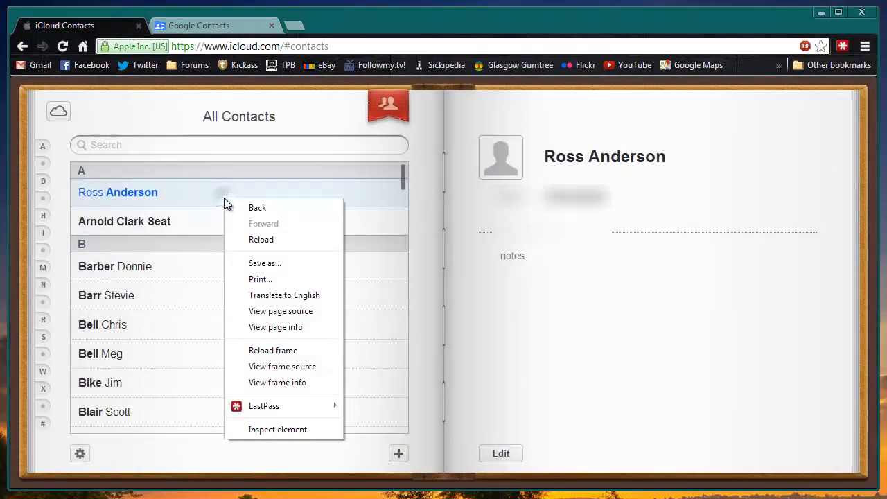
left_click(205, 194)
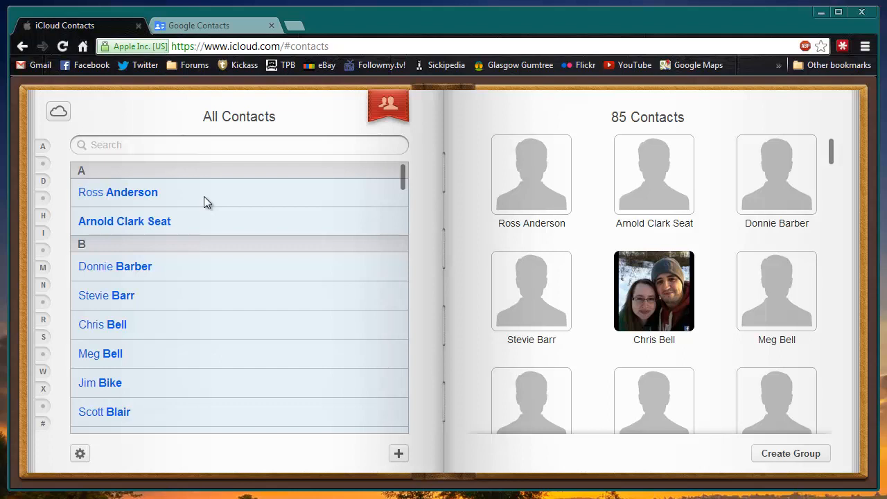
mouse_move(81, 454)
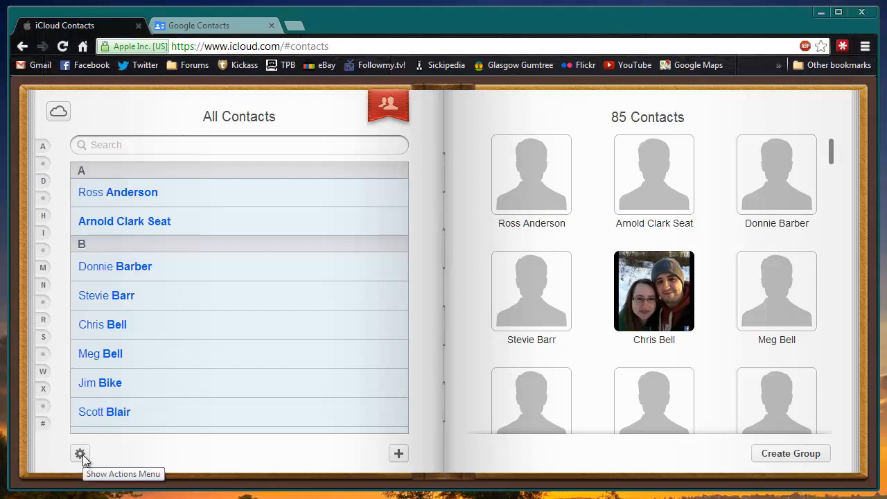
Step: Export all contacts as a vCard and save it to the Desktop as iPhone Contacts.vcf
left_click(81, 454)
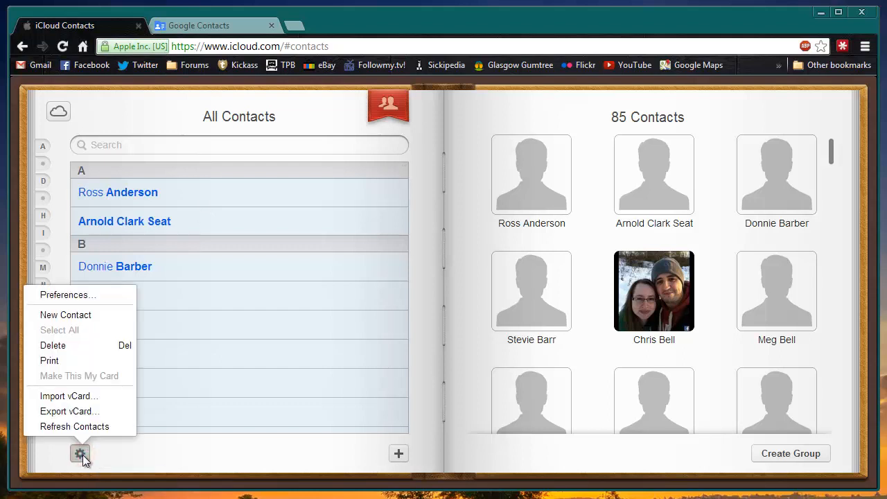
mouse_move(69, 410)
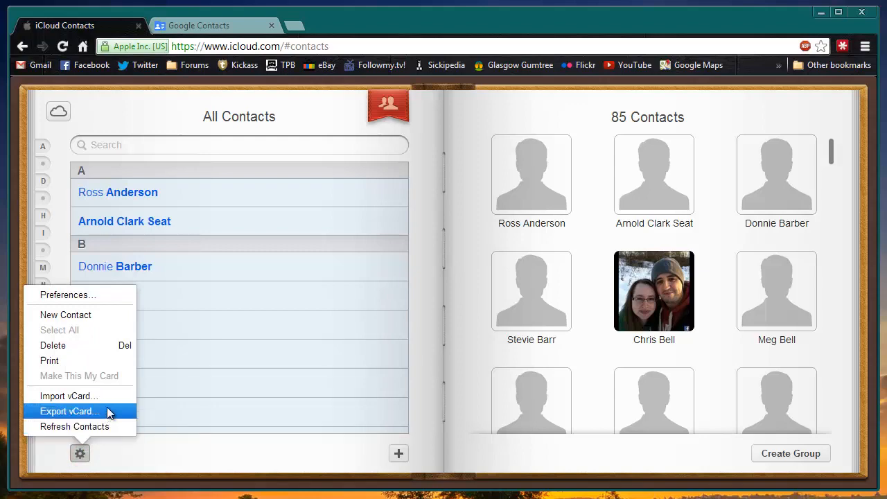
left_click(69, 411)
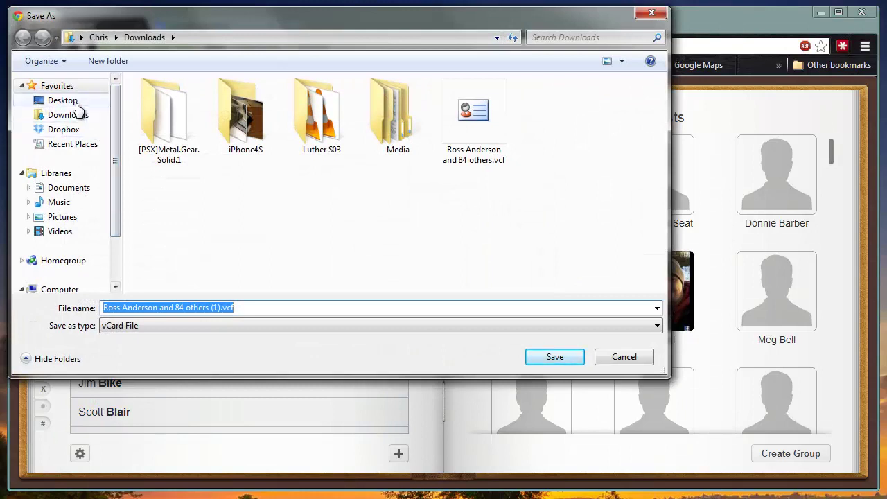
left_click(62, 100)
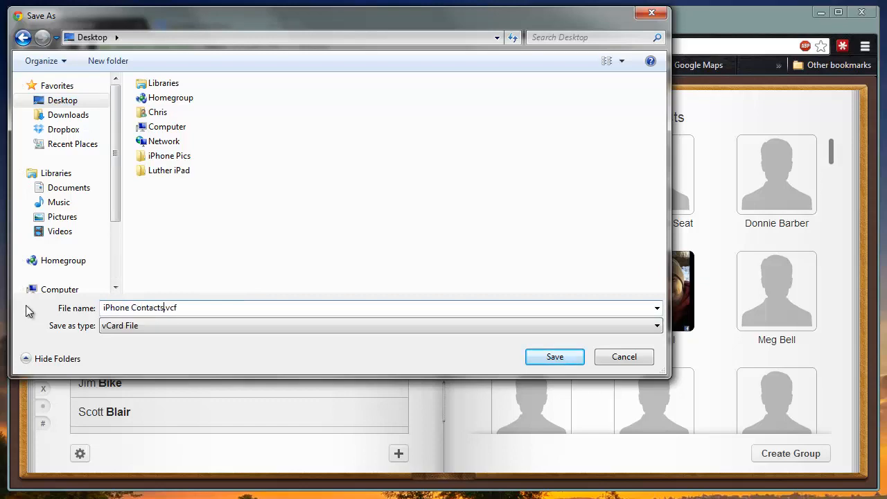
left_click(554, 354)
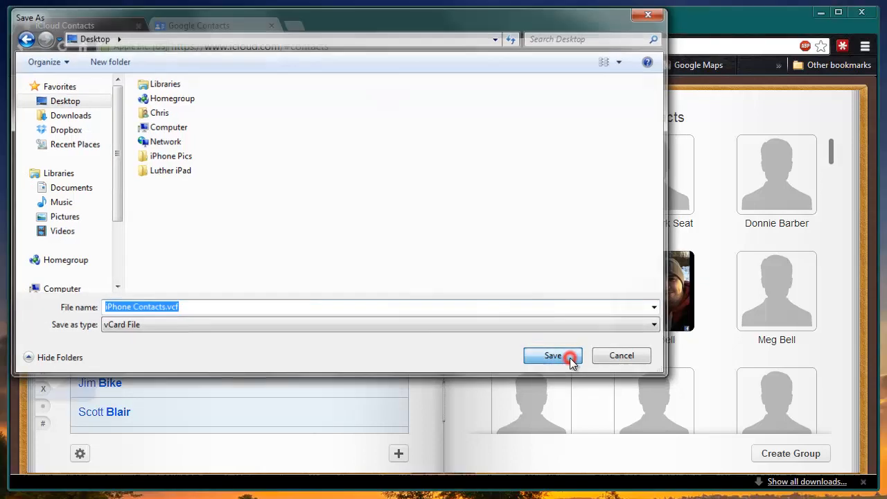
left_click(552, 355)
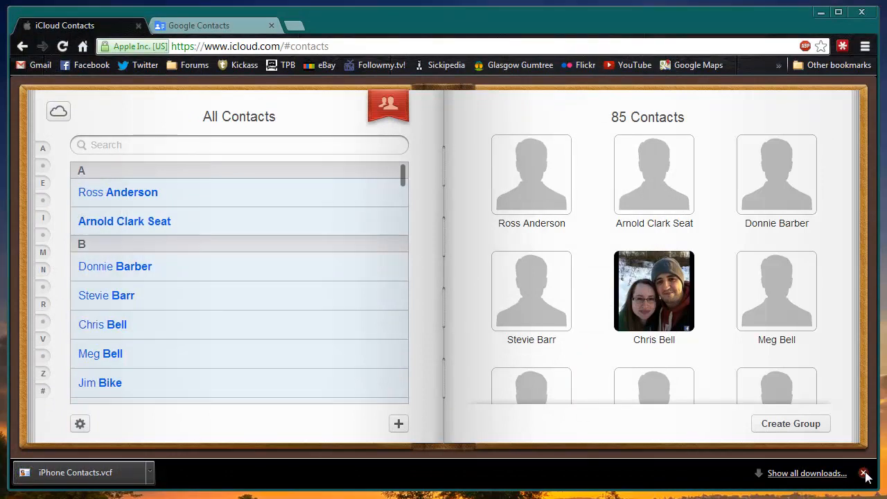
Step: Close the iCloud tab and reveal the Google Contacts More actions with Import
left_click(865, 473)
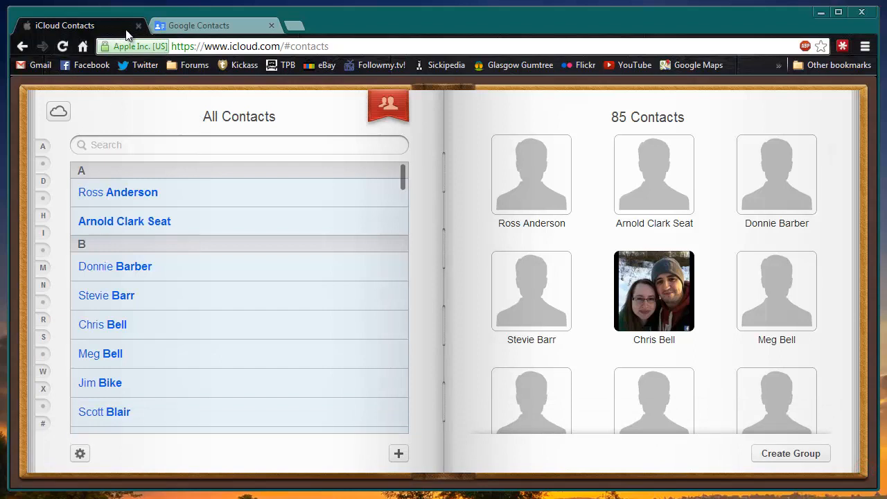
mouse_move(138, 25)
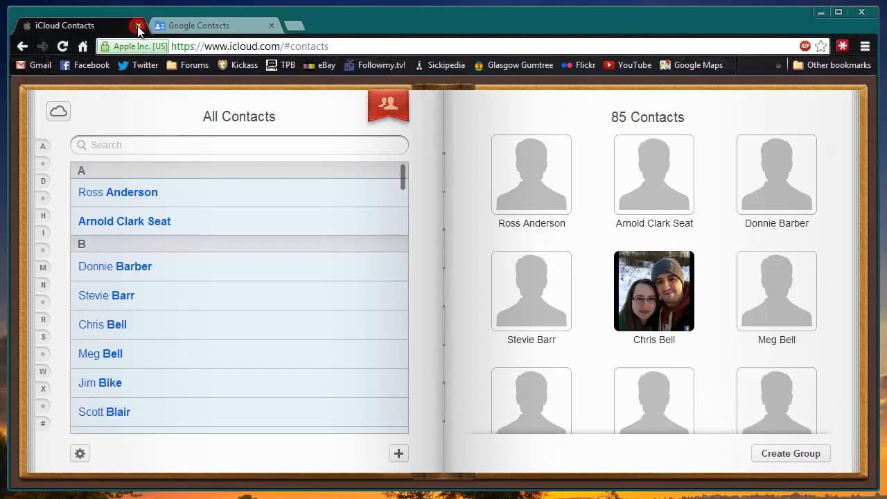
left_click(138, 24)
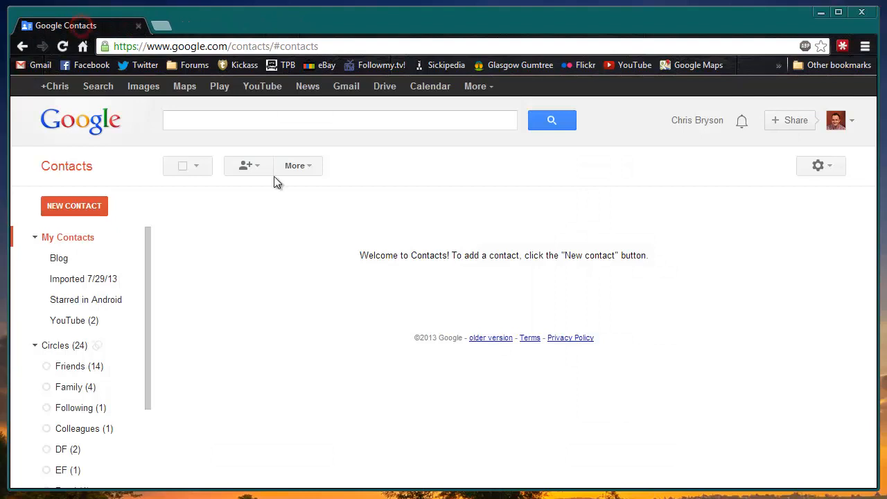
mouse_move(818, 165)
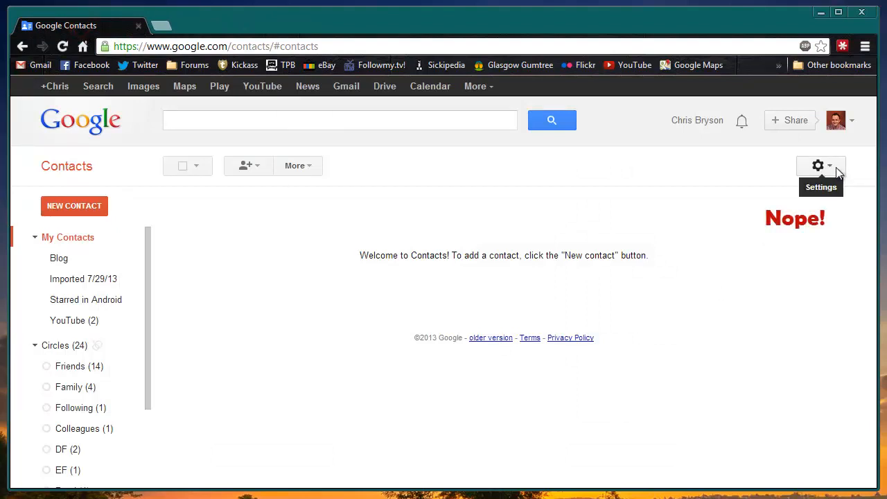
left_click(818, 167)
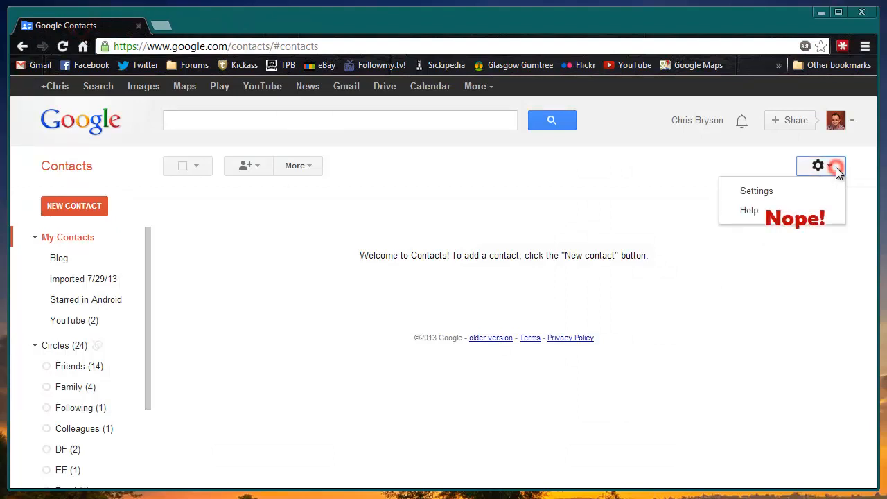
mouse_move(516, 203)
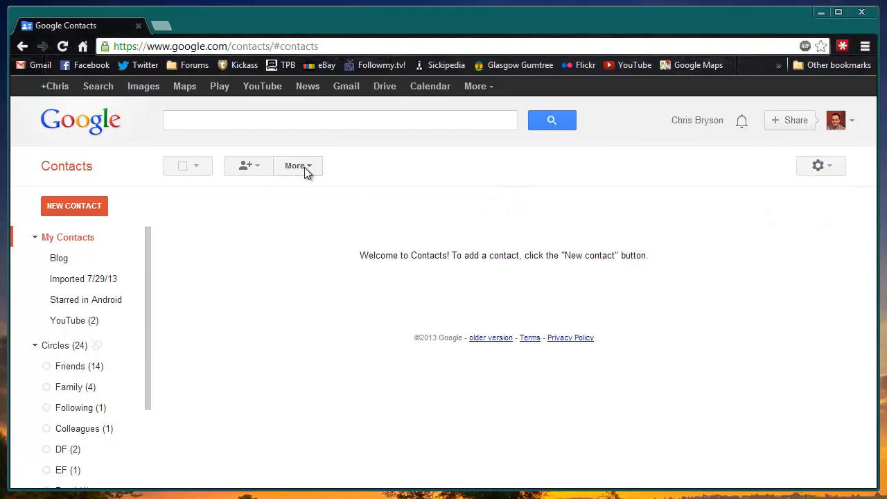
left_click(296, 165)
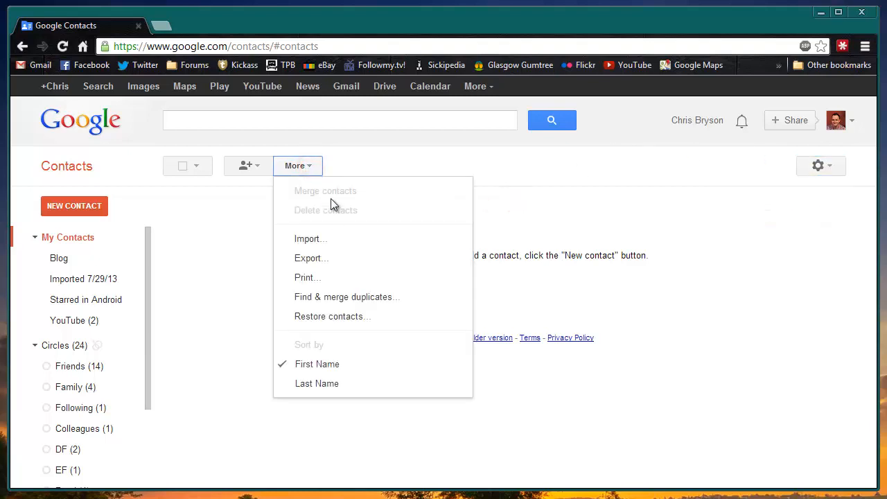
mouse_move(344, 246)
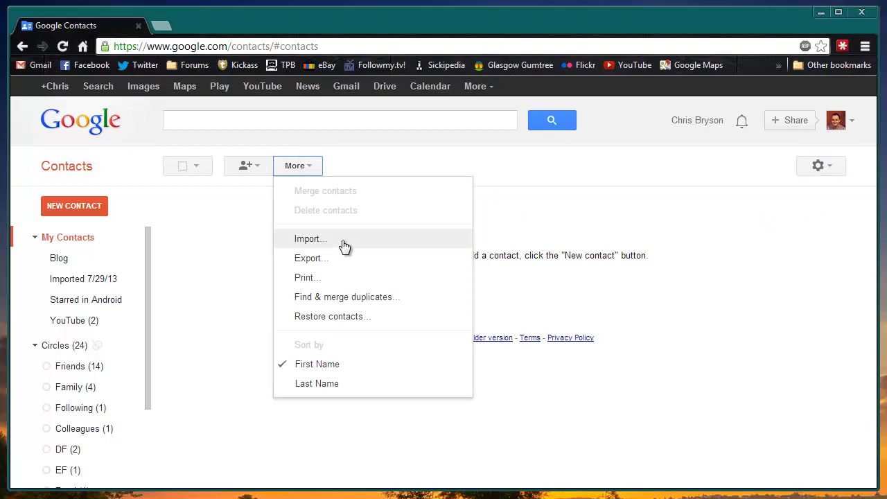
Step: Import iPhone Contacts.vcf from the Desktop into Google Contacts
left_click(311, 238)
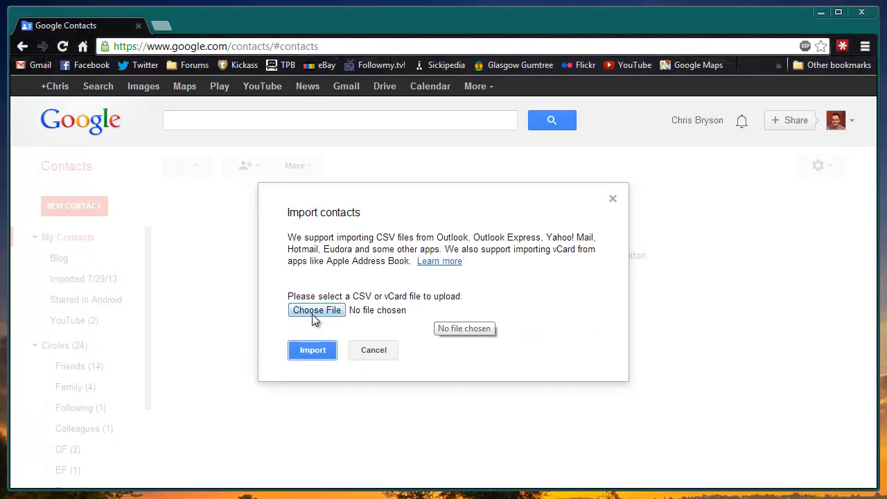
mouse_move(322, 316)
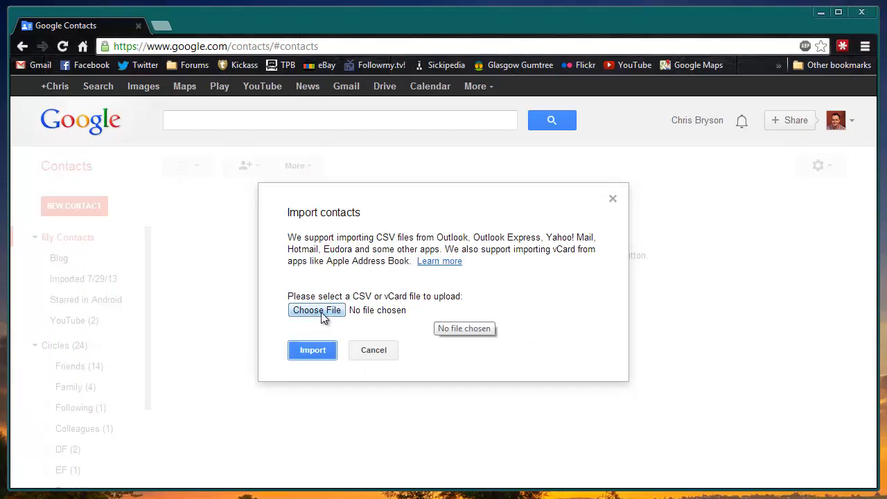
left_click(316, 310)
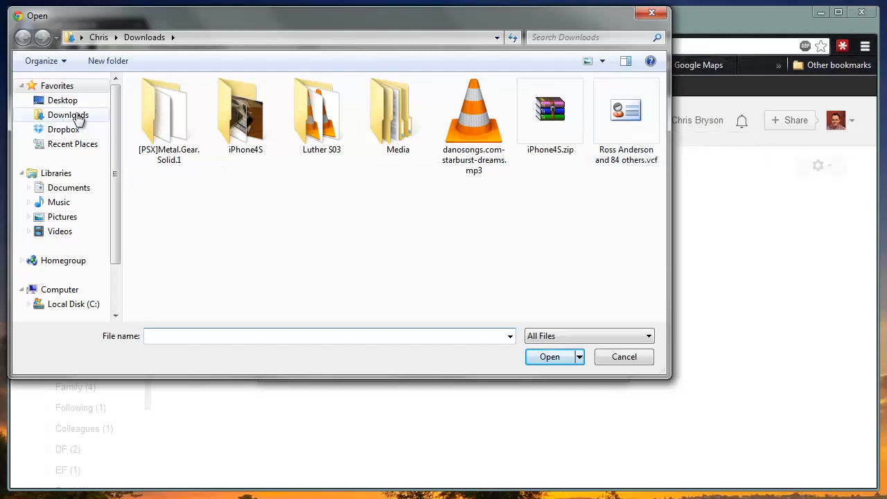
left_click(62, 100)
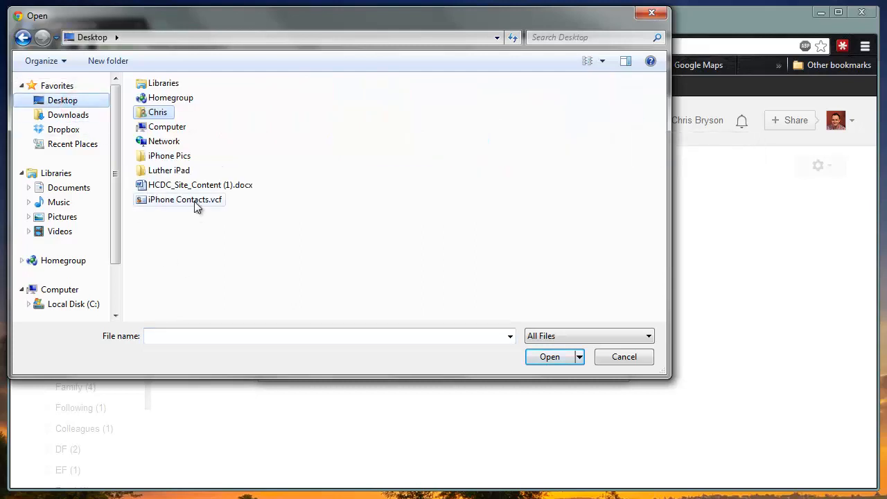
left_click(185, 200)
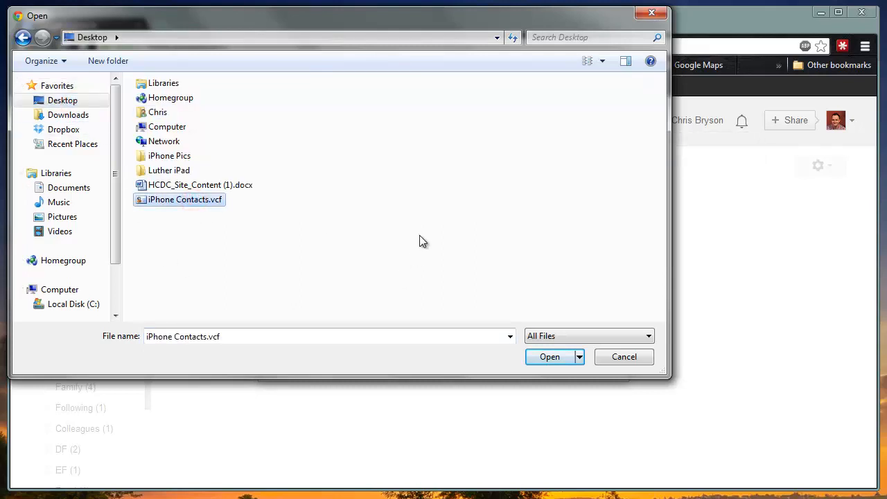
mouse_move(549, 356)
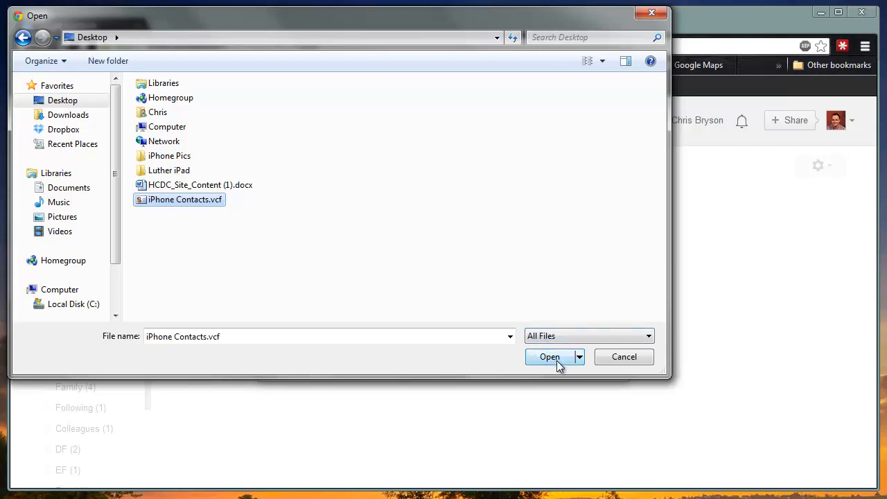
mouse_move(571, 340)
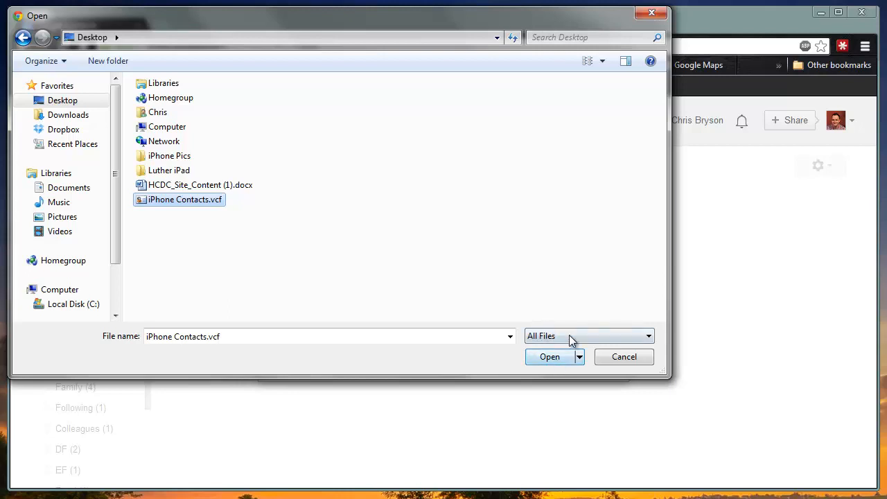
left_click(549, 356)
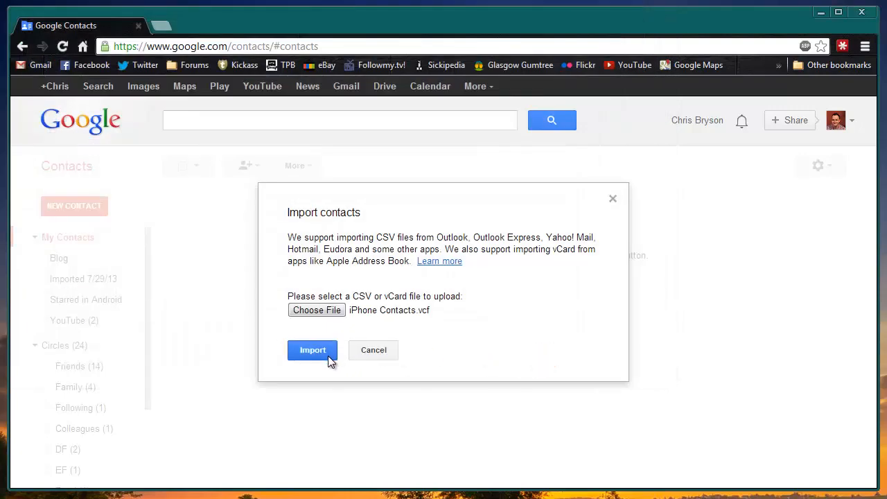
left_click(312, 349)
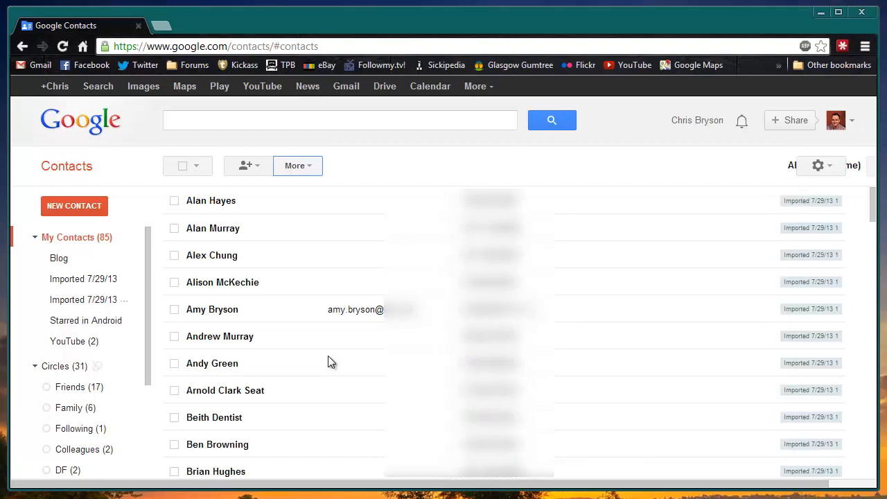
mouse_move(666, 315)
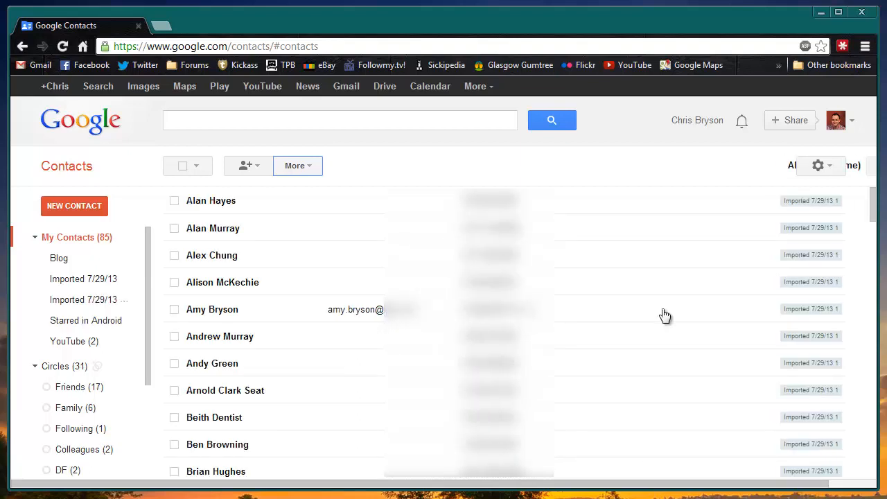
mouse_move(718, 264)
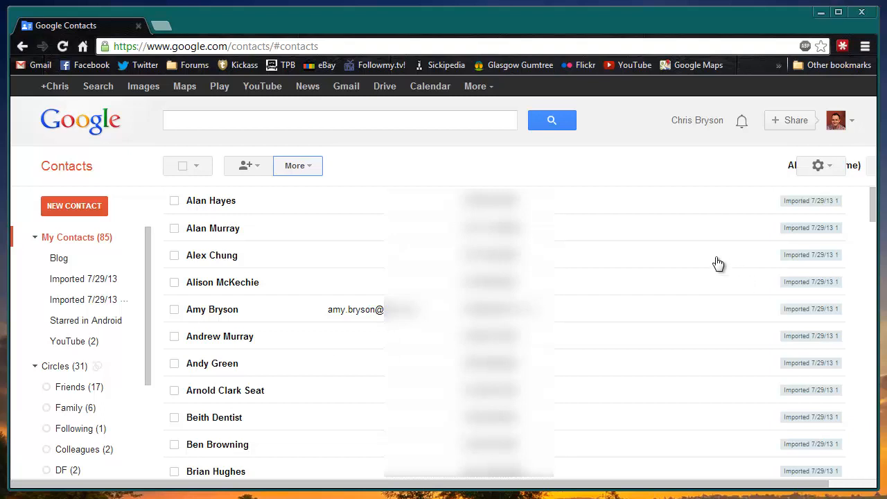